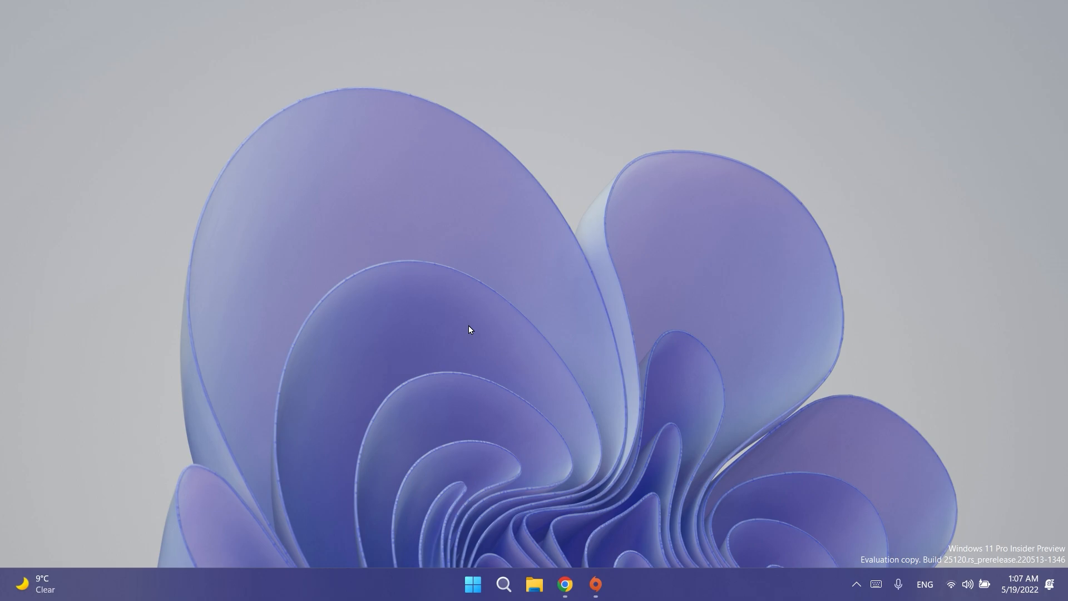
{"action": "mouse_move", "coordinate": [435, 334]}
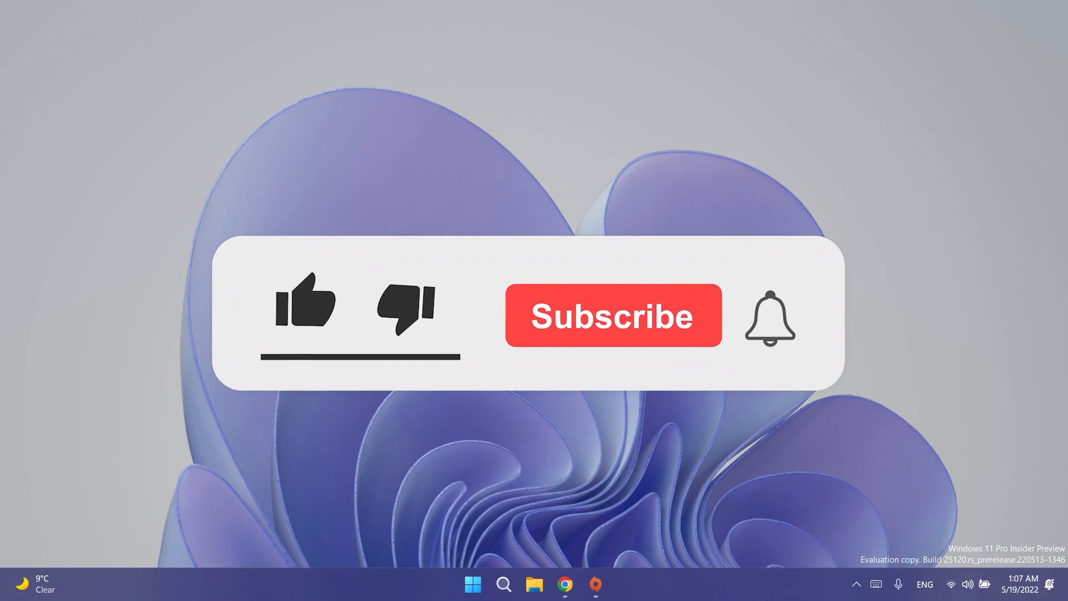
- Dismiss the About Windows version dialog and reach the Insider Preview ISO download page
{"action": "left_click", "coordinate": [305, 307]}
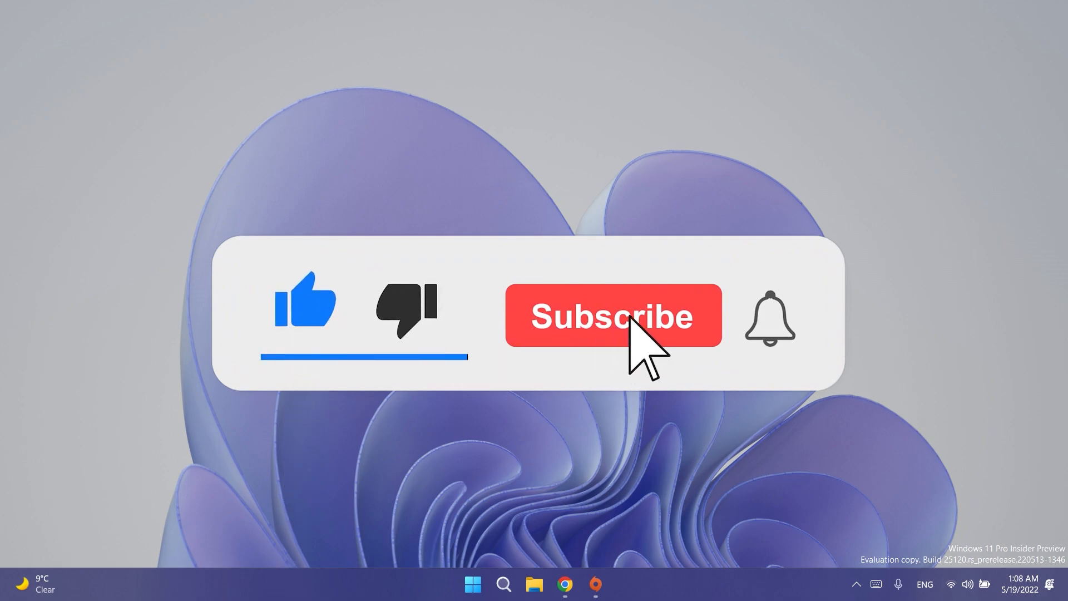
{"action": "left_click", "coordinate": [610, 317]}
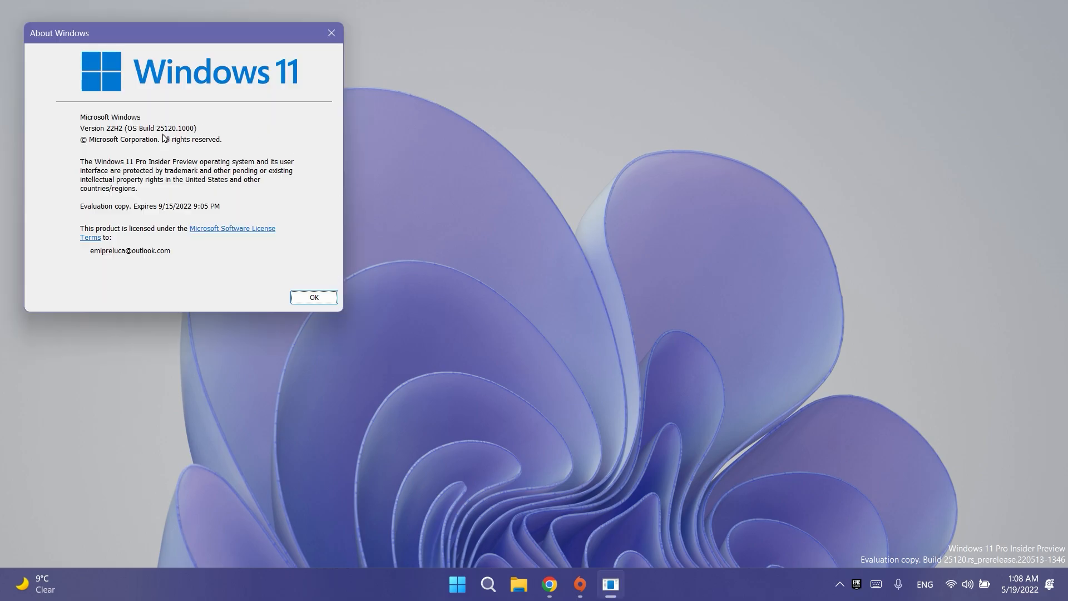
{"action": "mouse_move", "coordinate": [234, 35]}
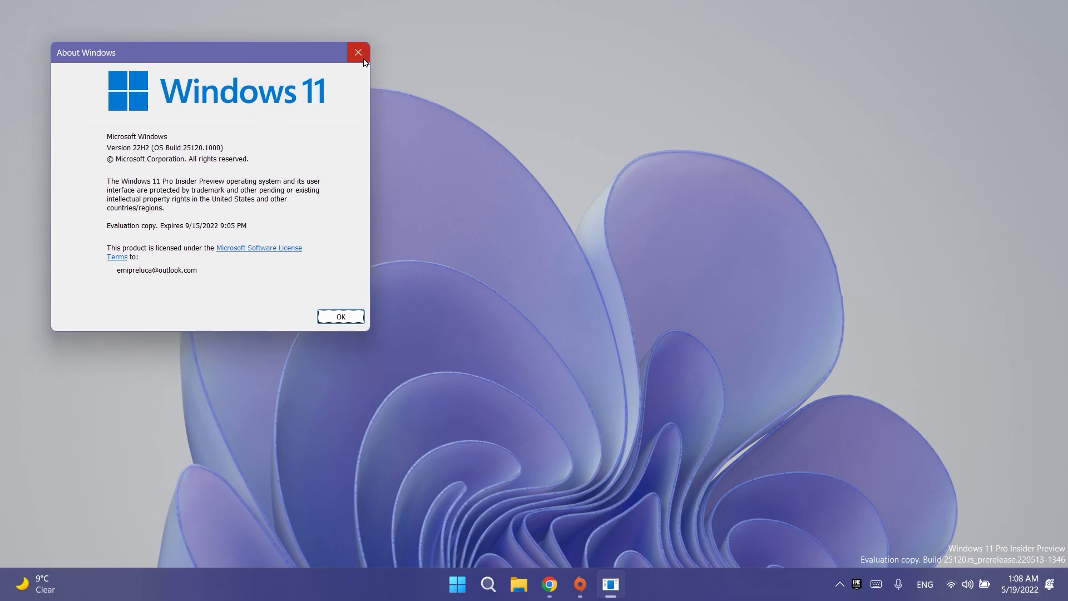
{"action": "left_click", "coordinate": [356, 52]}
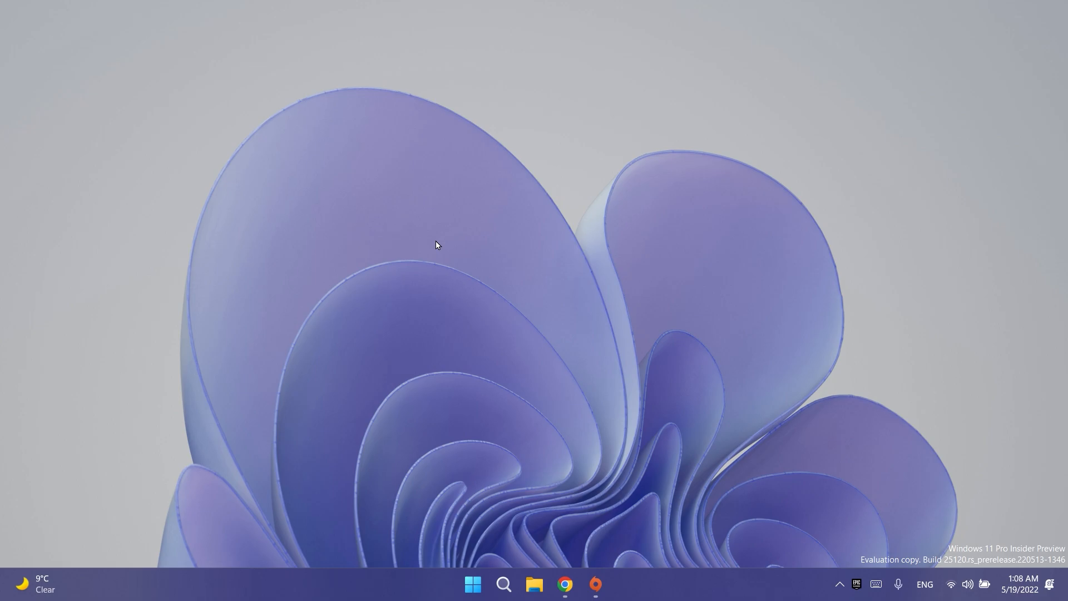
{"action": "mouse_move", "coordinate": [465, 347]}
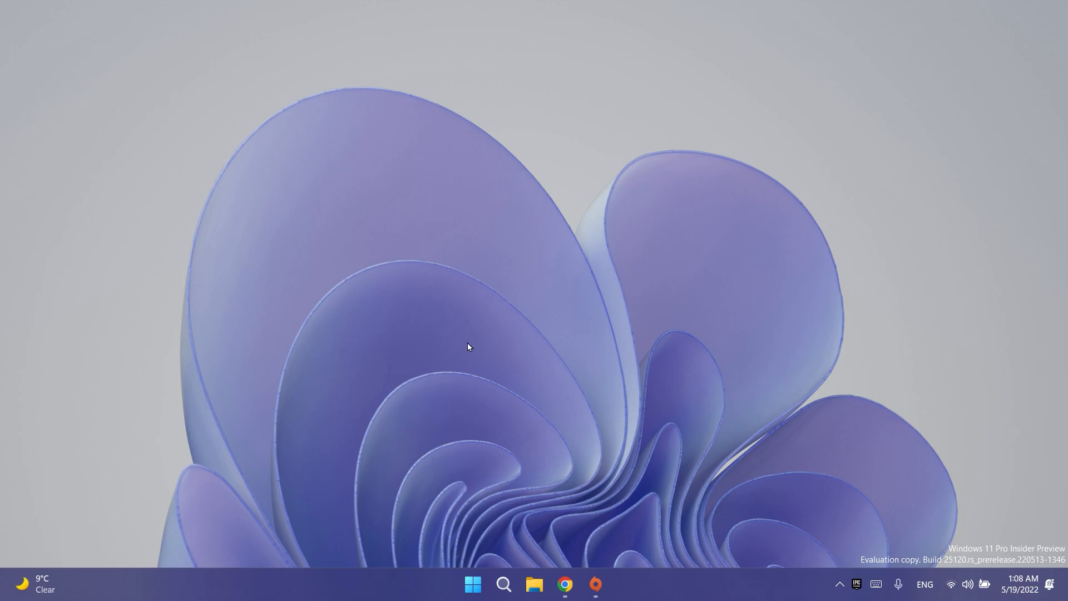
{"action": "left_click", "coordinate": [565, 584]}
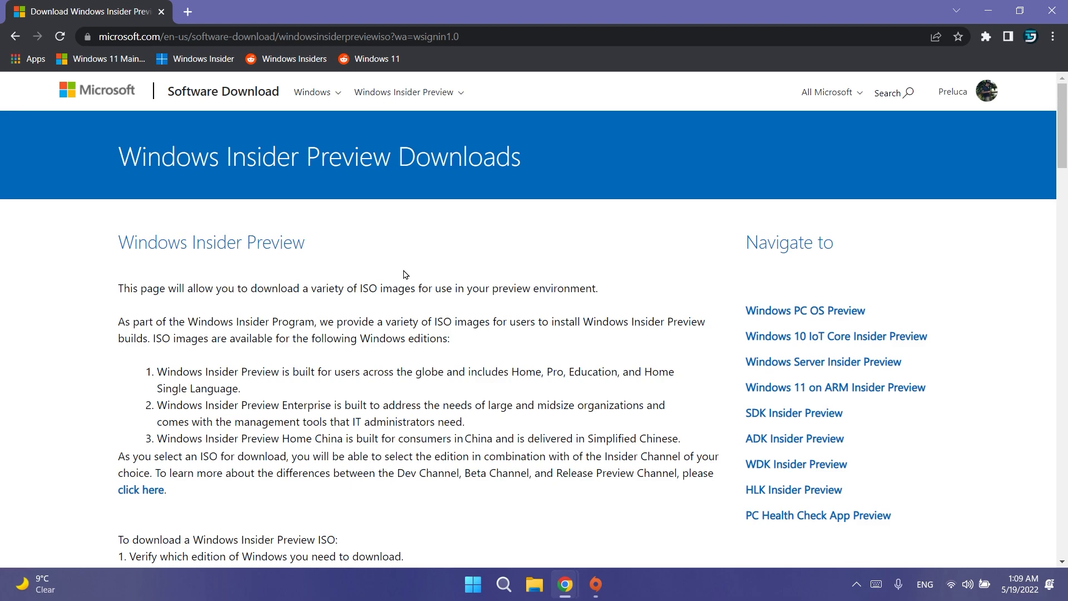
{"action": "mouse_move", "coordinate": [402, 279]}
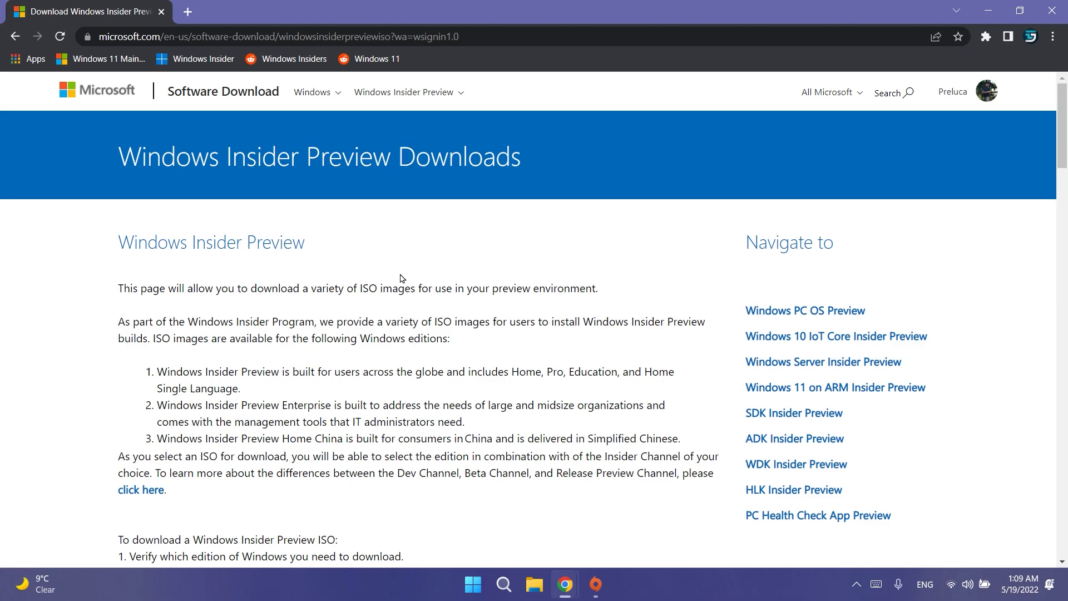
{"action": "mouse_move", "coordinate": [385, 258]}
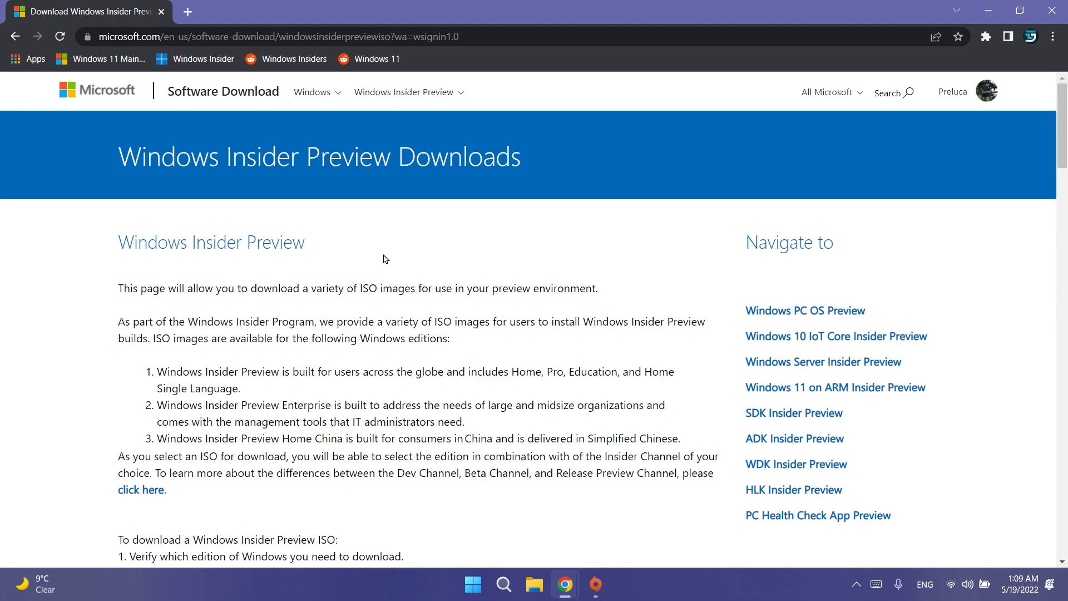
- Select Dev Channel build 25120, confirm English (United States), revealing the 64-bit download link
{"action": "scroll", "scroll_direction": "down", "scroll_amount": 3}
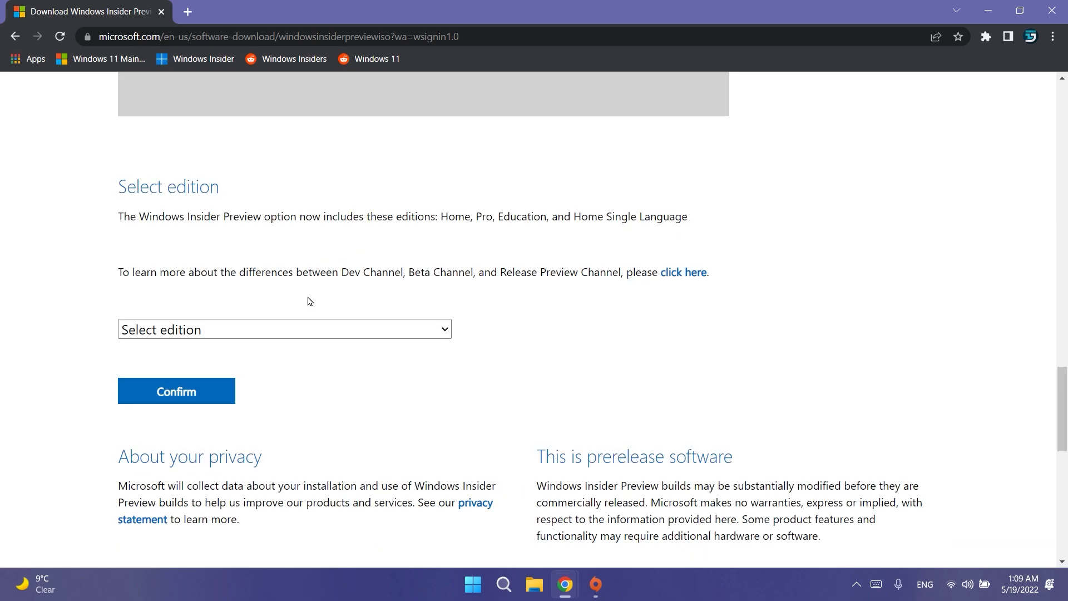
{"action": "left_click", "coordinate": [284, 329]}
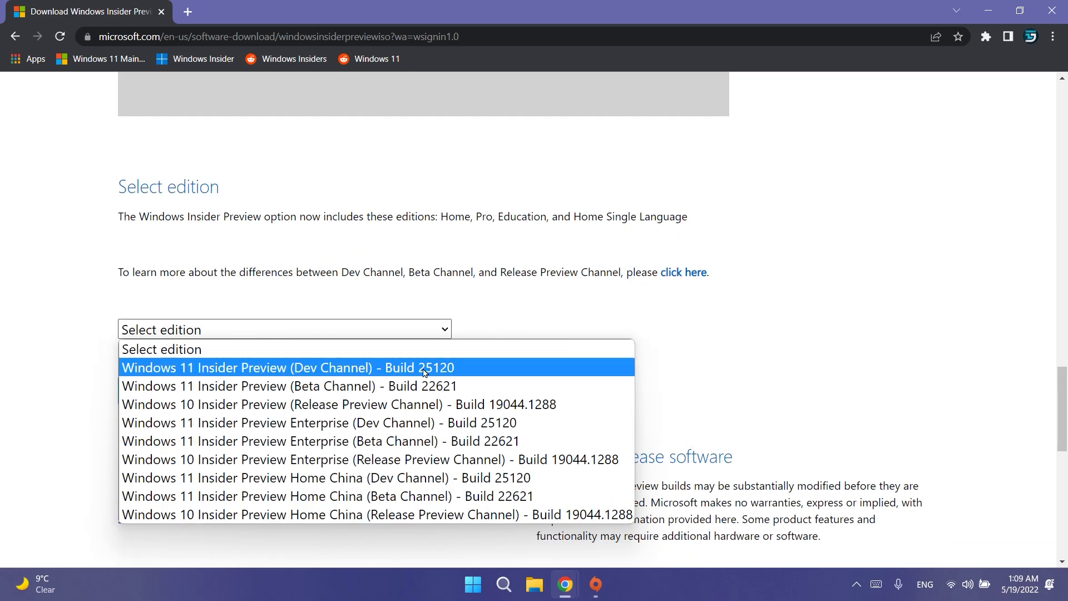
{"action": "left_click", "coordinate": [291, 368]}
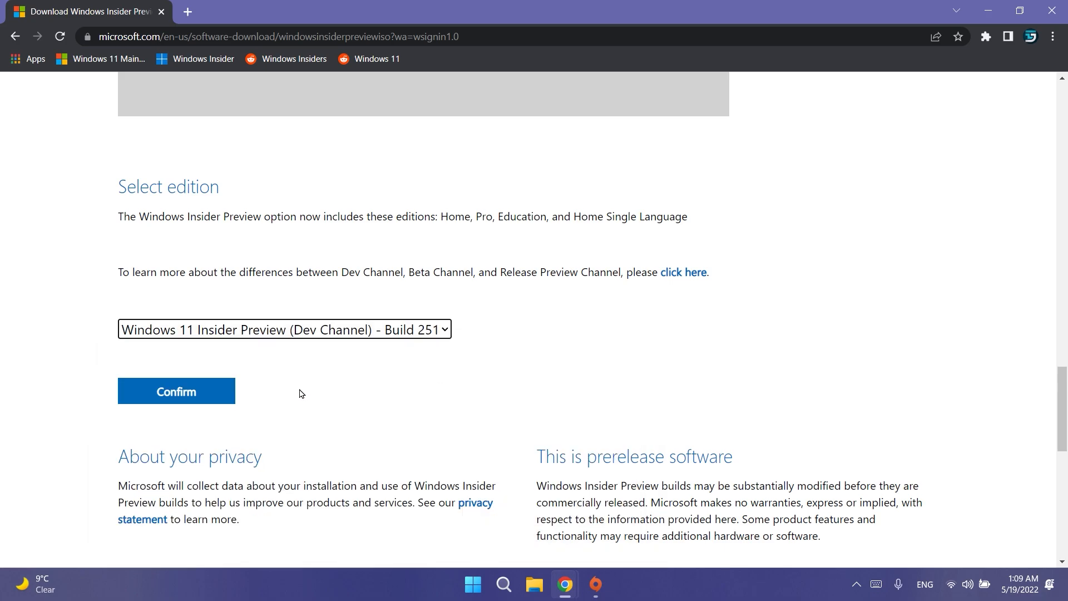
{"action": "left_click", "coordinate": [176, 390]}
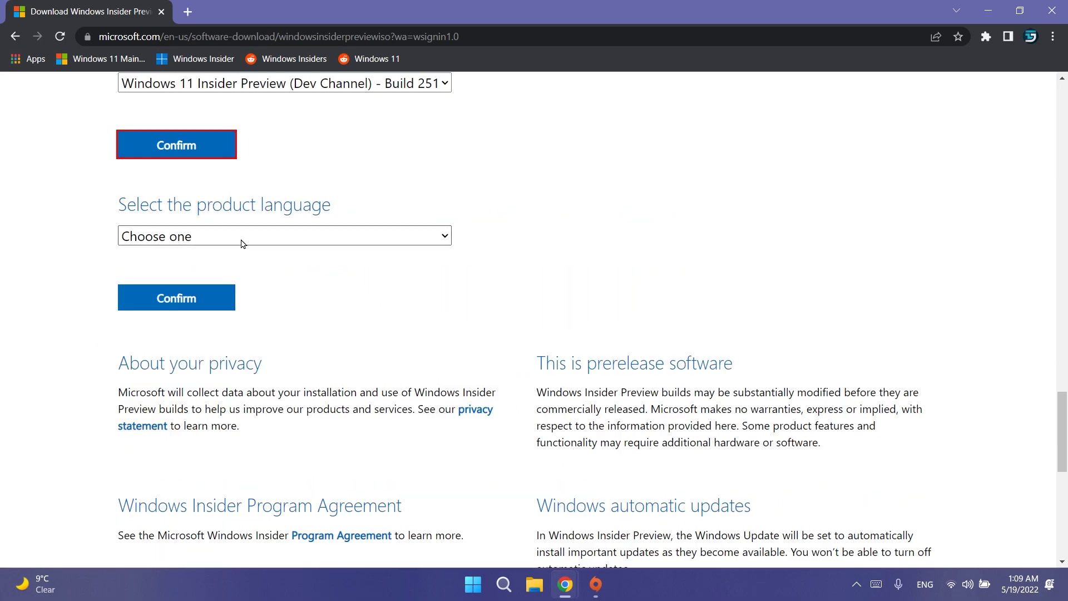
{"action": "left_click", "coordinate": [284, 236]}
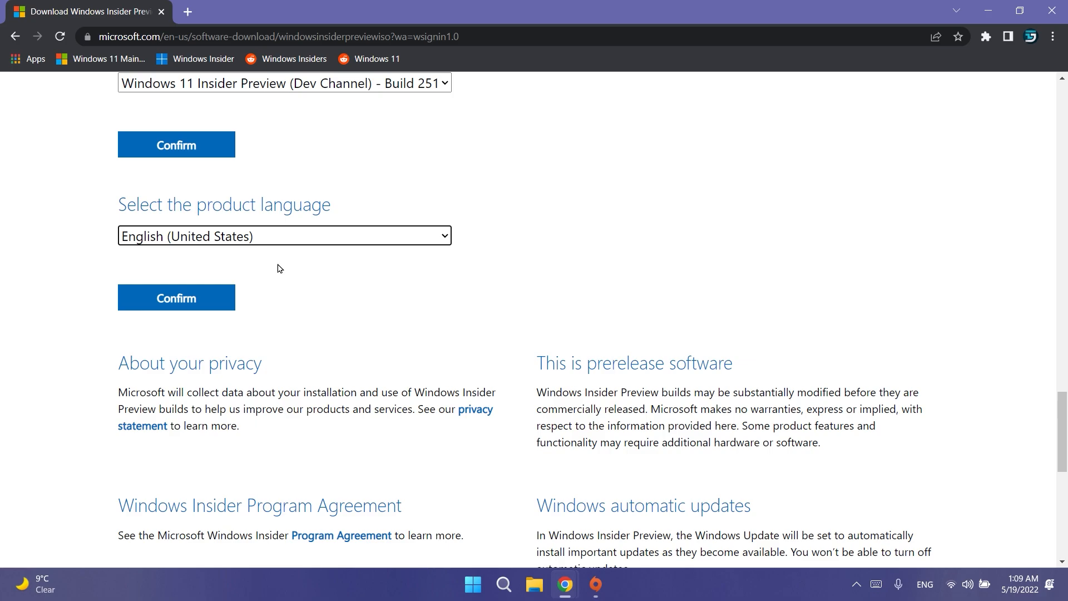
{"action": "left_click", "coordinate": [176, 298]}
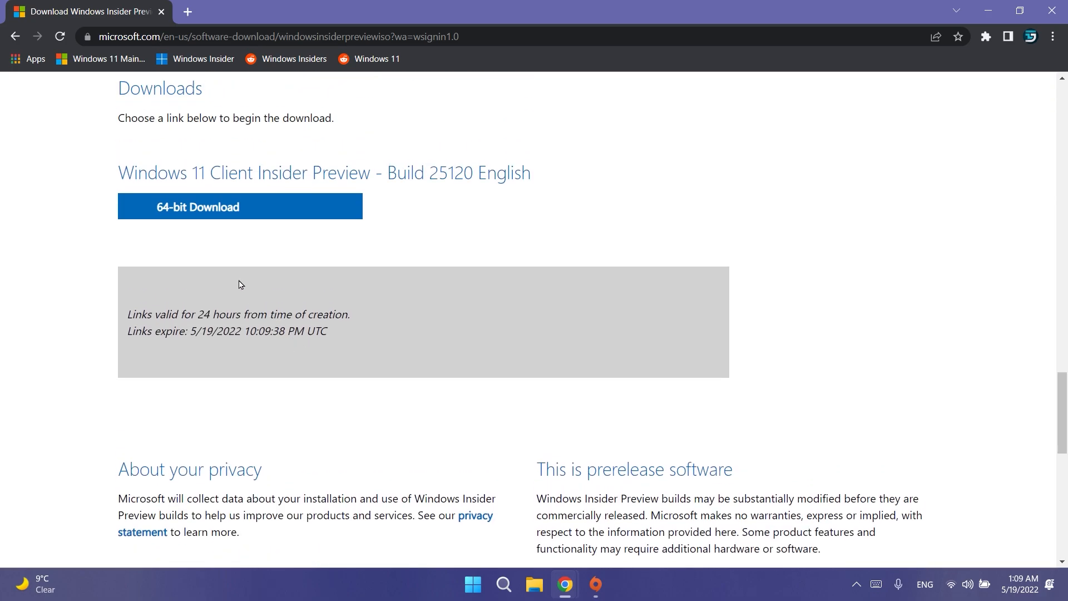
{"action": "mouse_move", "coordinate": [206, 211]}
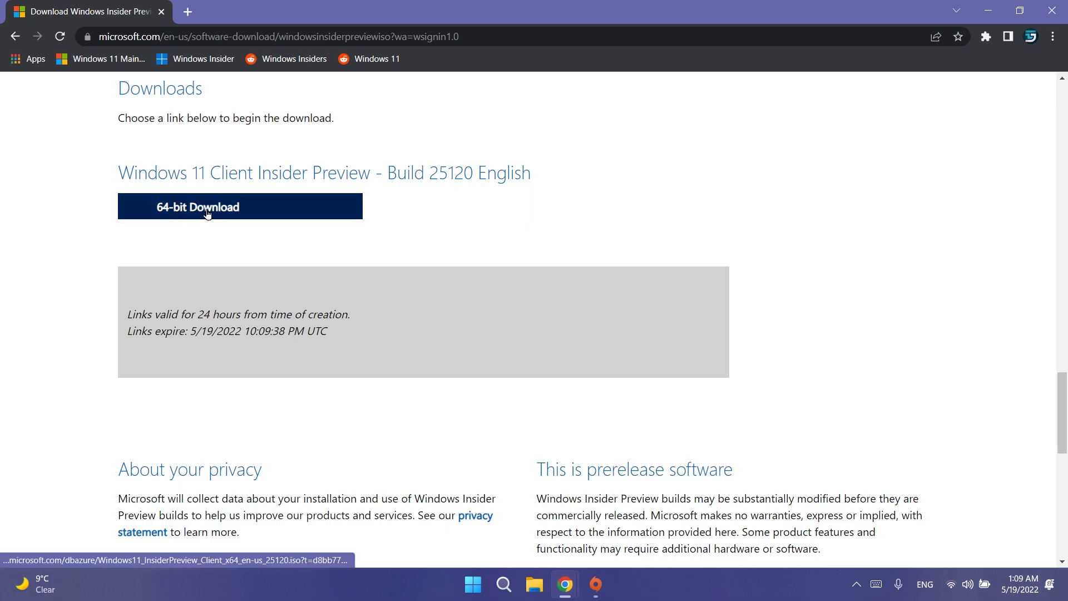
{"action": "mouse_move", "coordinate": [419, 176]}
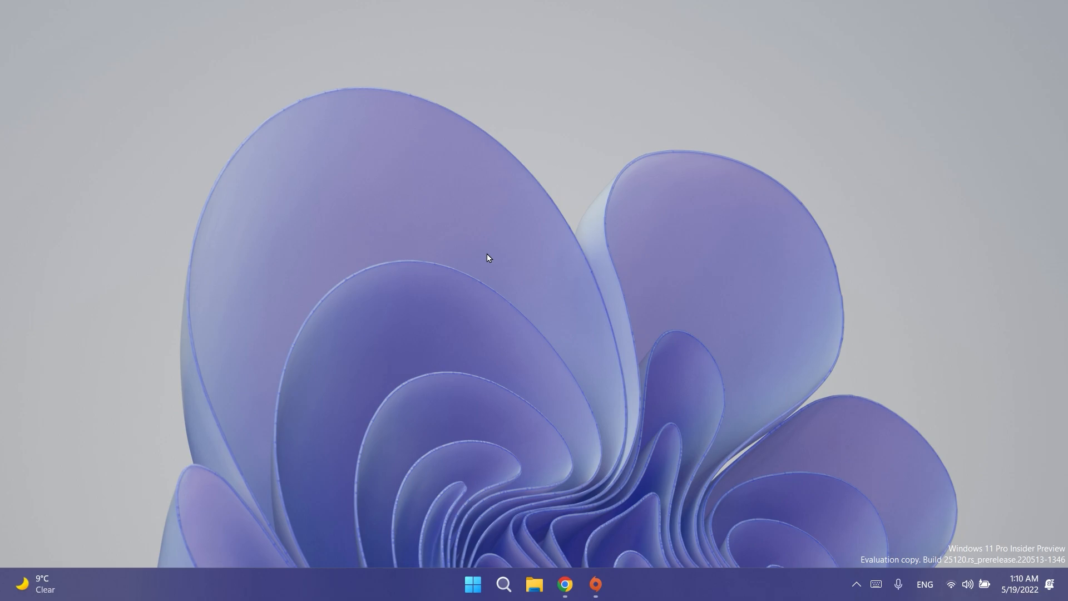
{"action": "left_click", "coordinate": [562, 583]}
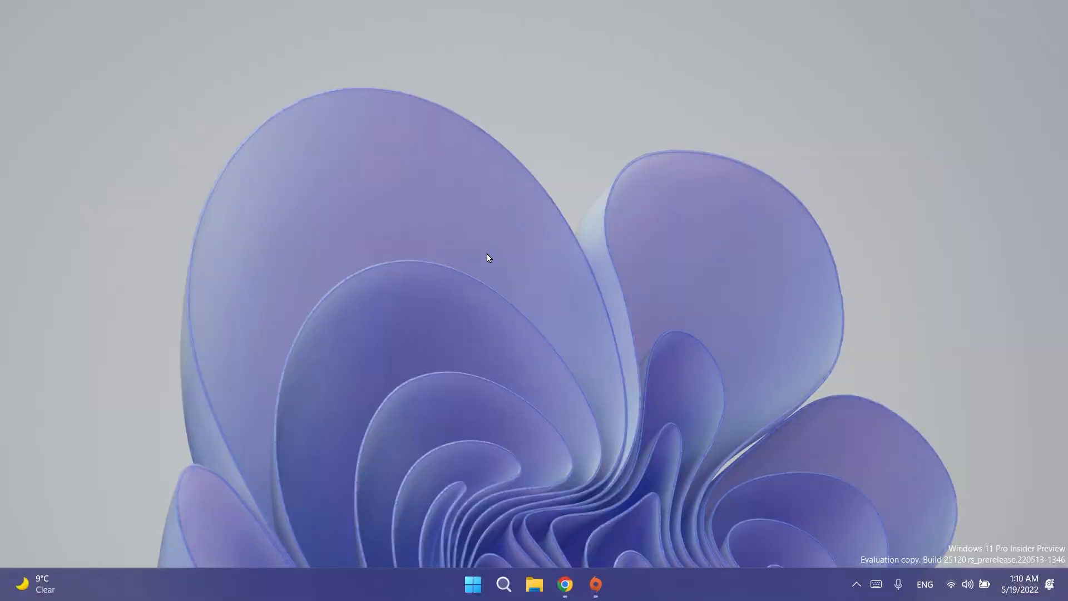
- Show the desktop context menu with View, Refresh and Personalize options
{"action": "right_click", "coordinate": [539, 438]}
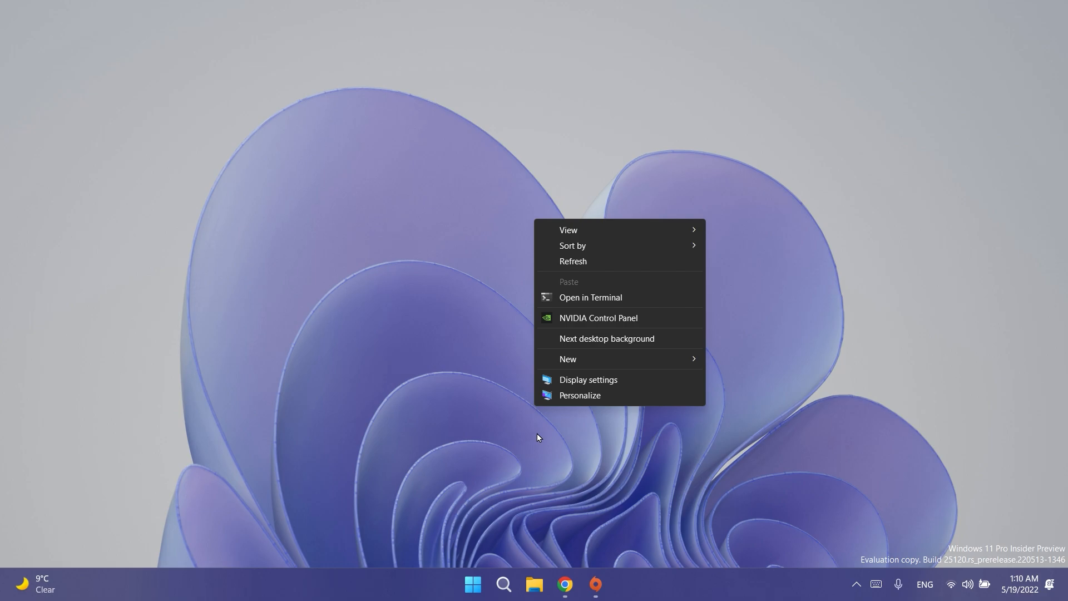
{"action": "mouse_move", "coordinate": [872, 290]}
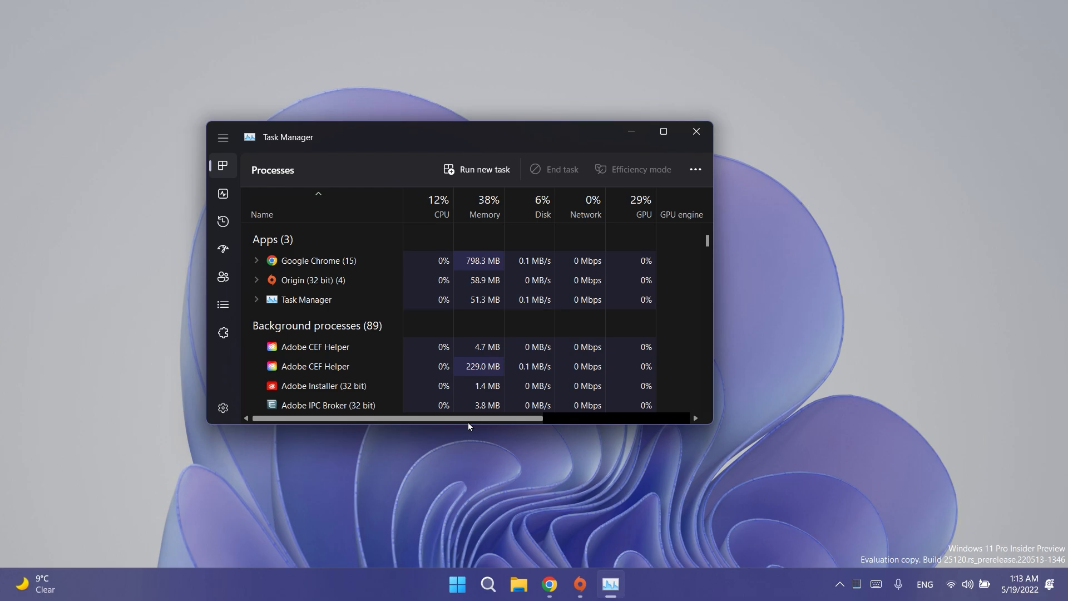
- View the Processes list in Task Manager, then close it back to the desktop
{"action": "left_click", "coordinate": [695, 131]}
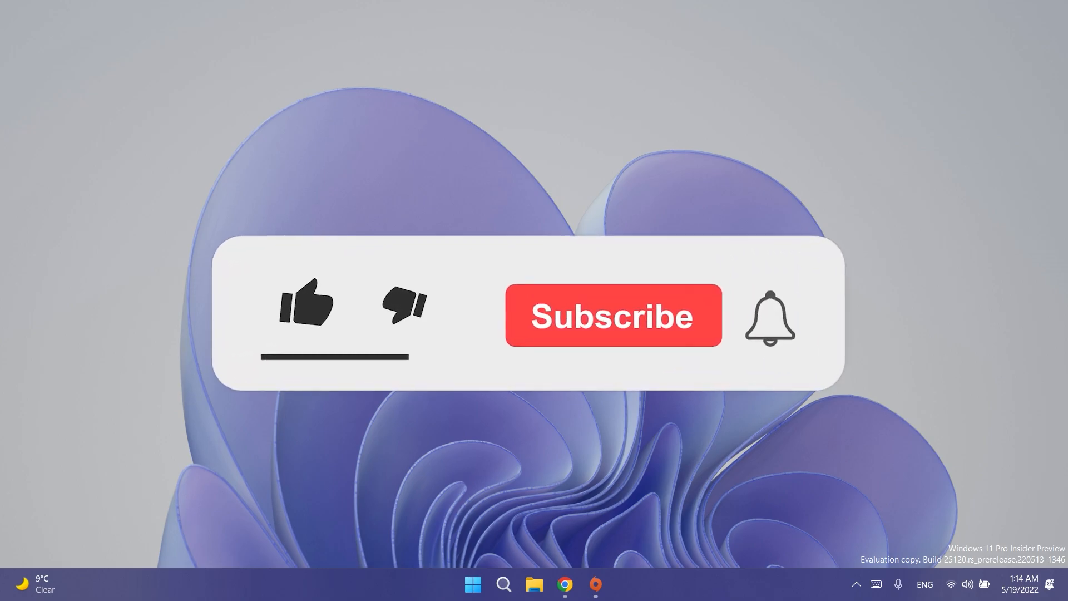
{"action": "left_click", "coordinate": [309, 311]}
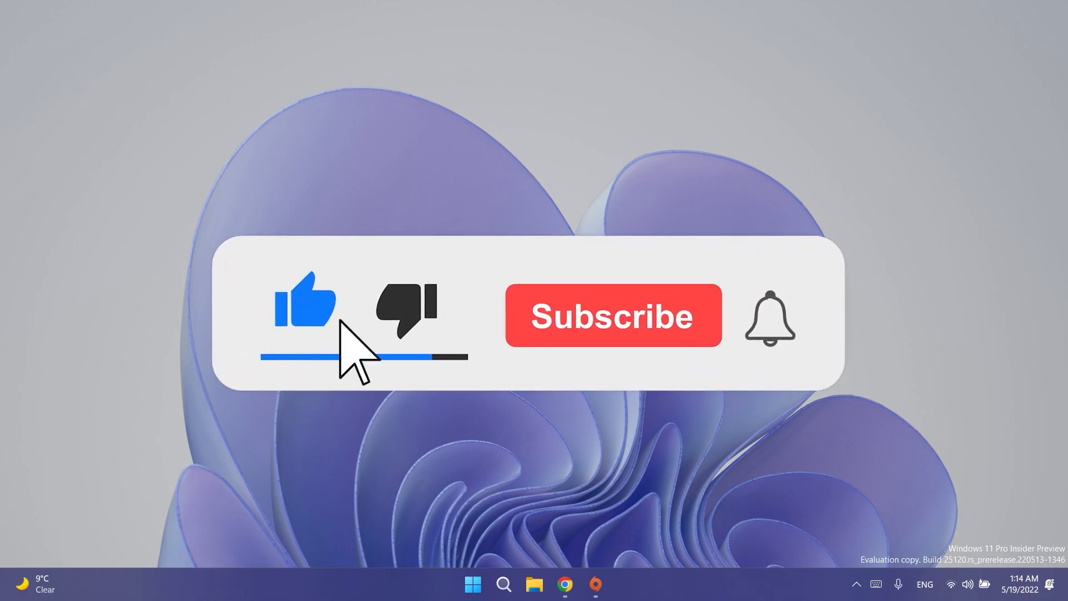